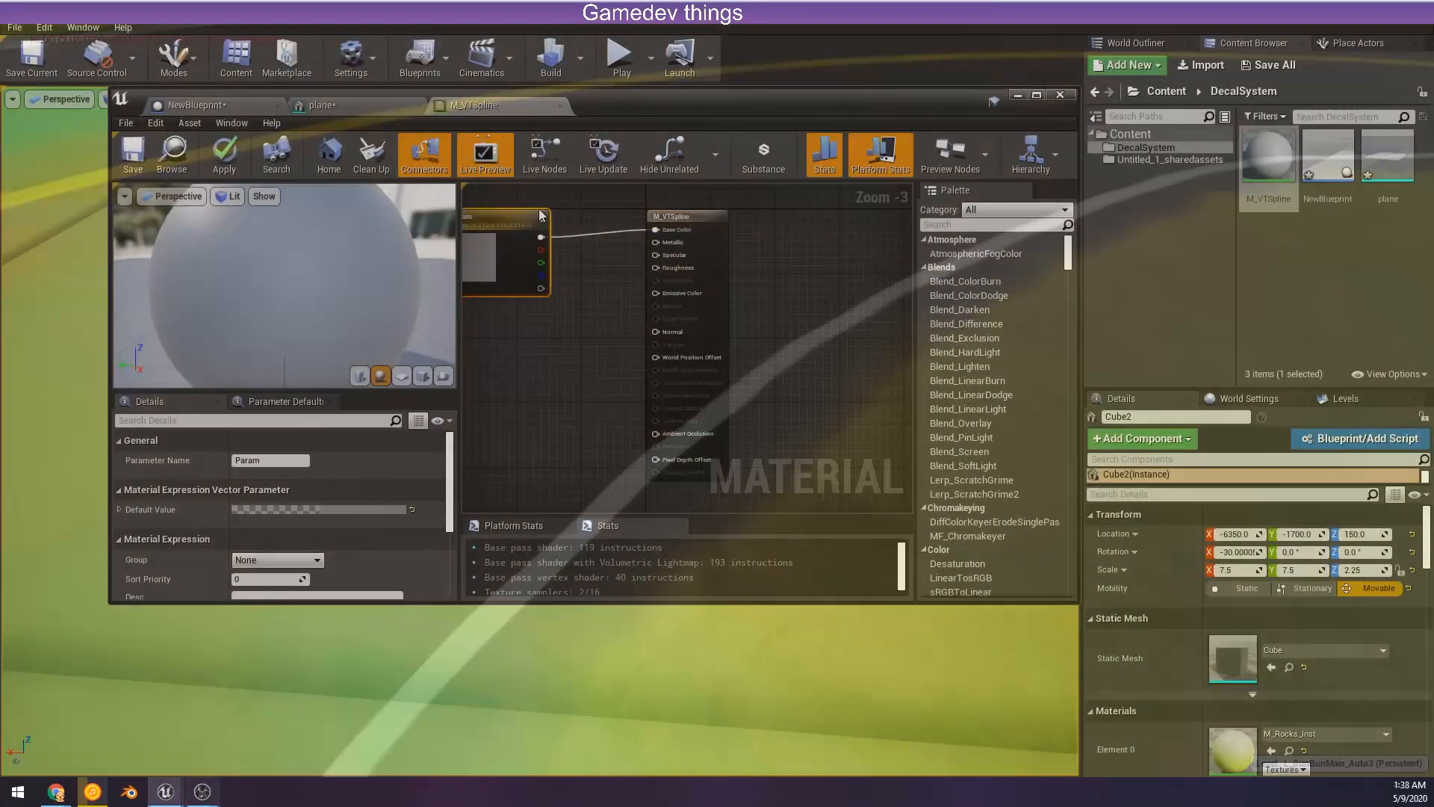
mouse_move(559, 226)
type("Color")
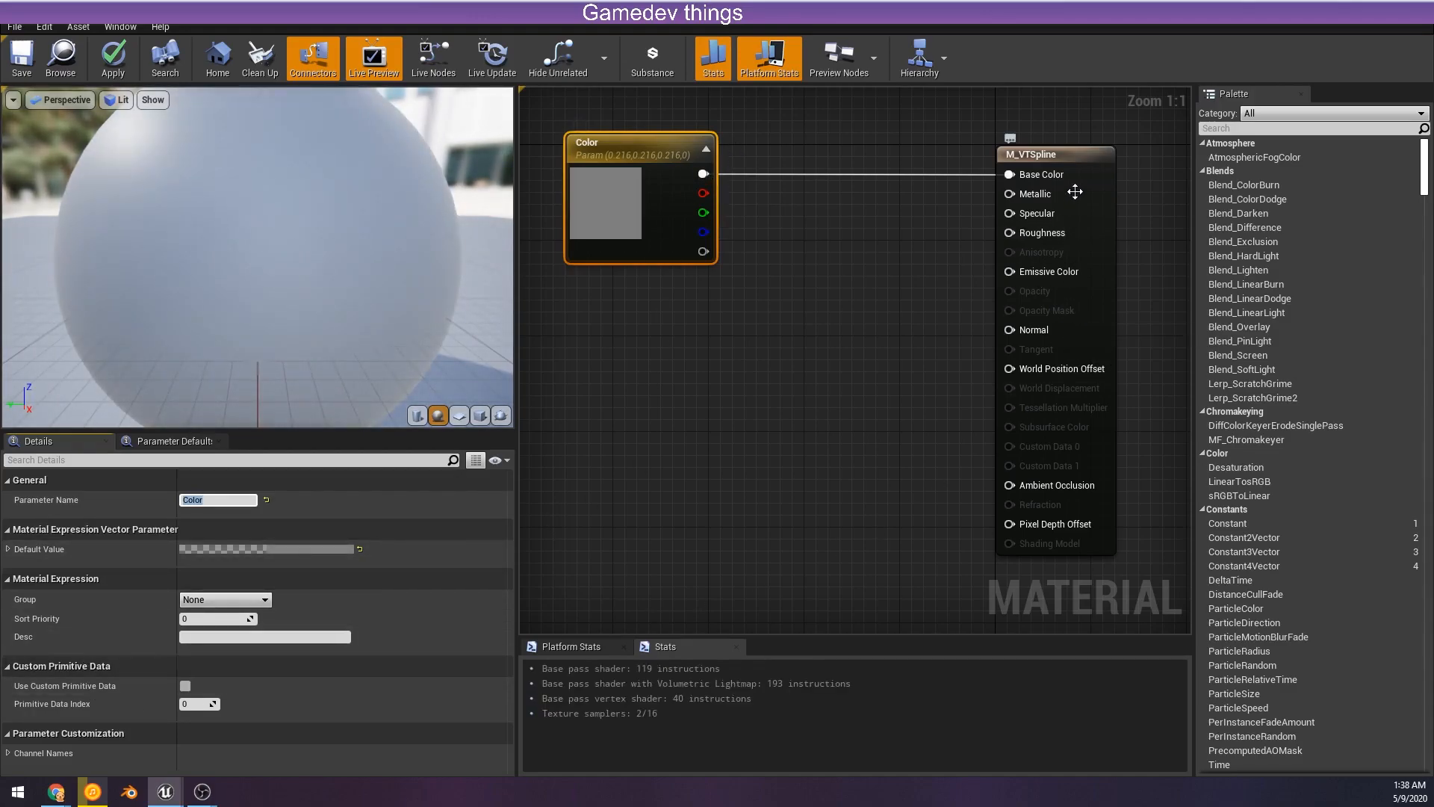
- Review the material result node settings and place a Constant3Vector to edit its colour
left_click(1052, 153)
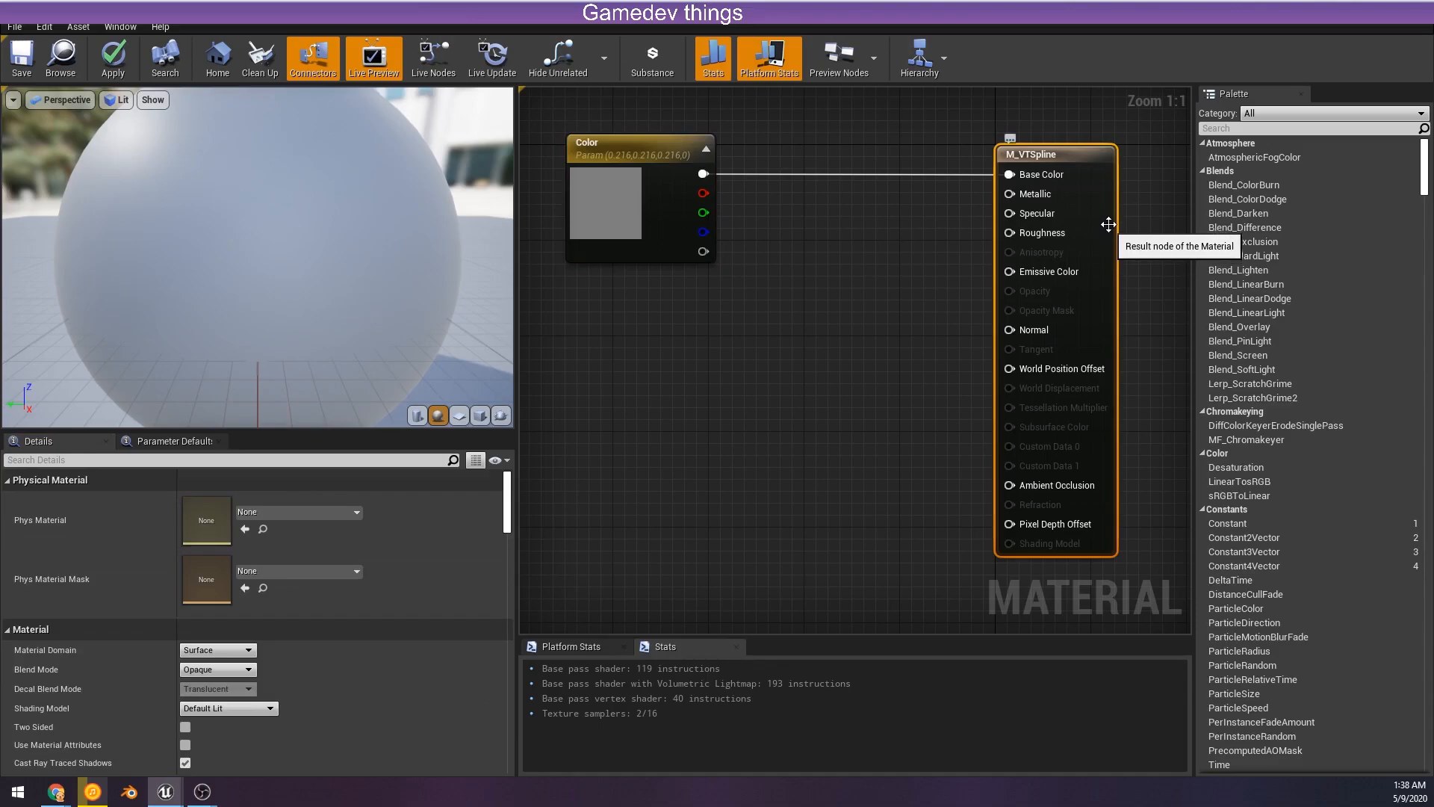
scroll("down", 3)
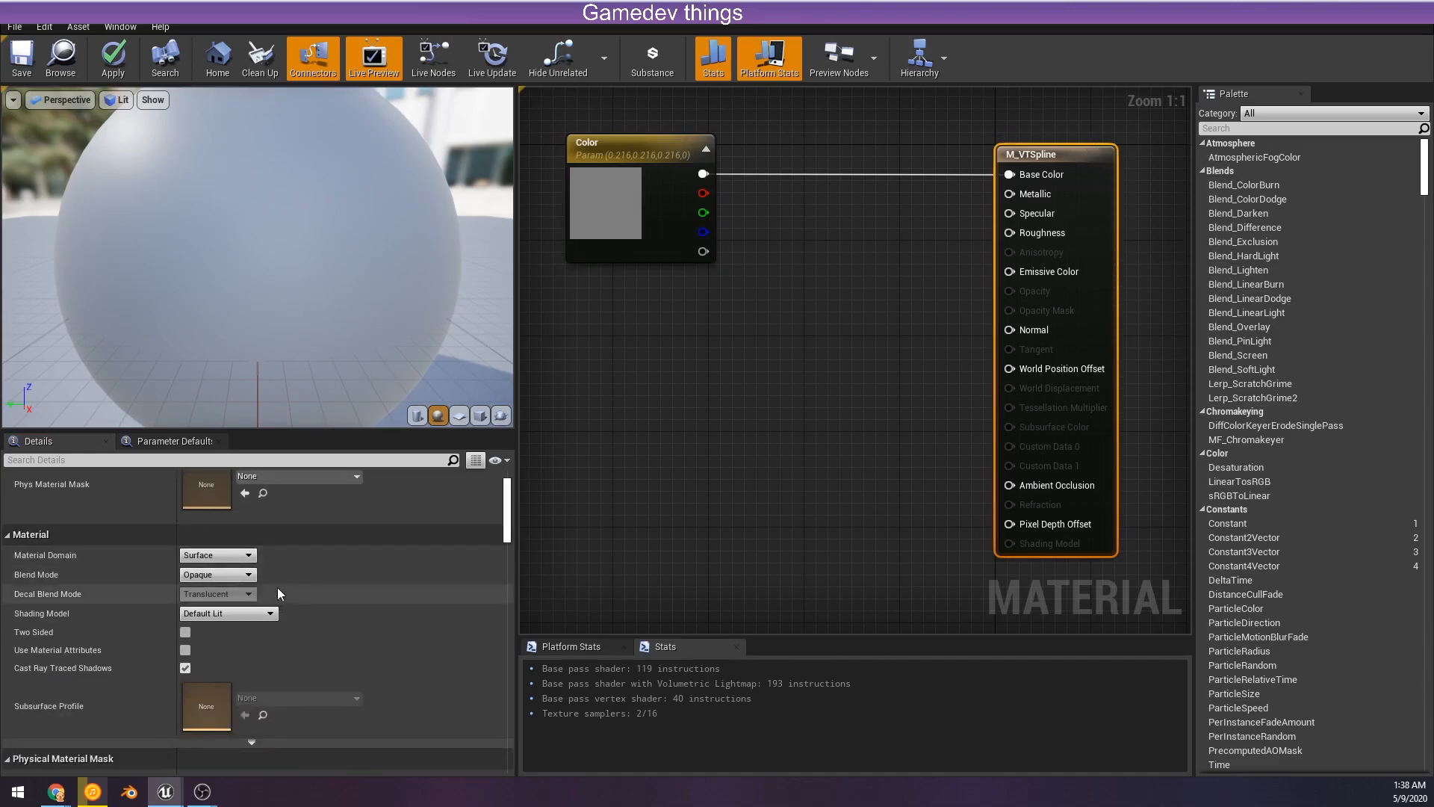
left_click(227, 613)
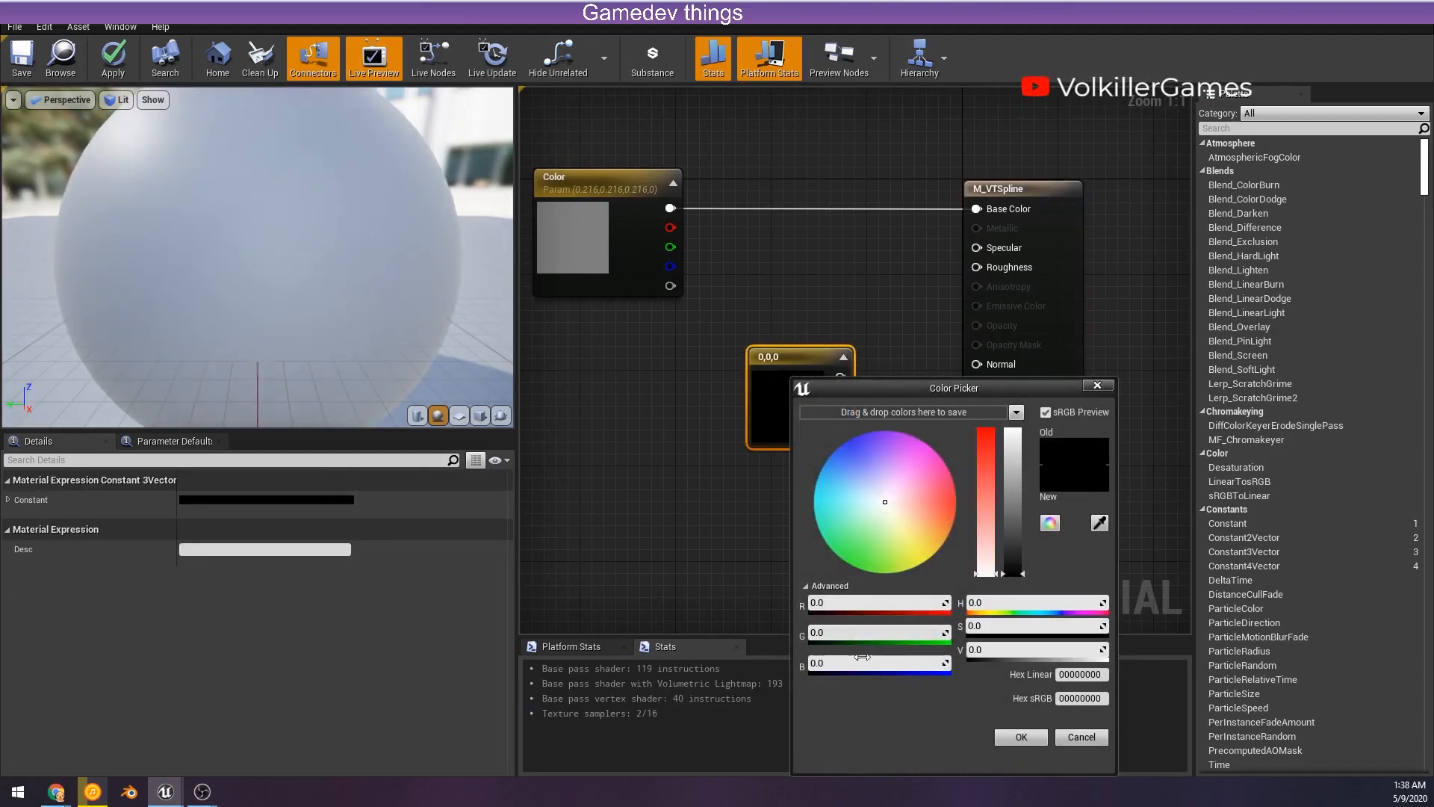
- Confirm the 0,0,1 blue constant and wire it into the Normal input
left_click(1022, 737)
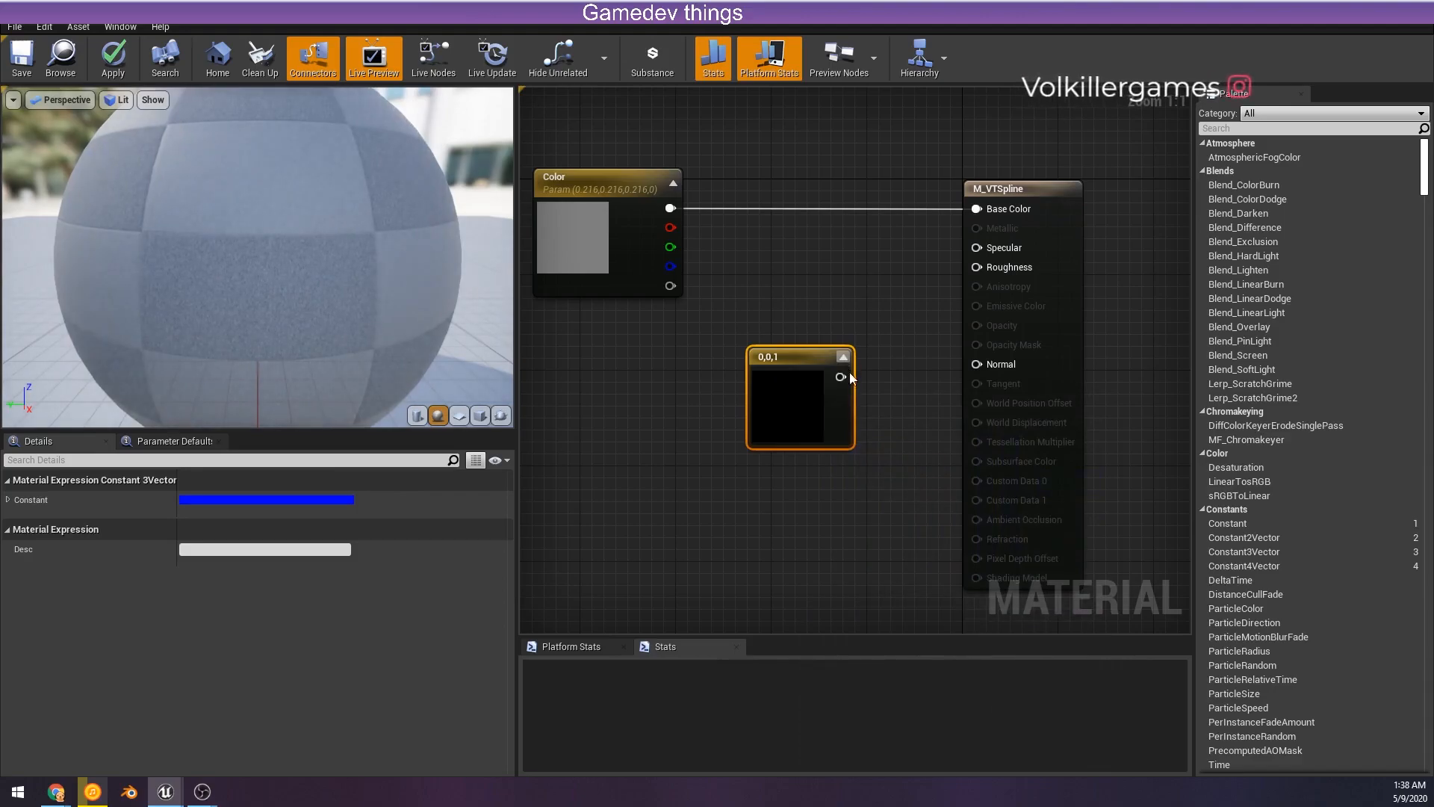
left_click_drag(801, 400, 883, 503)
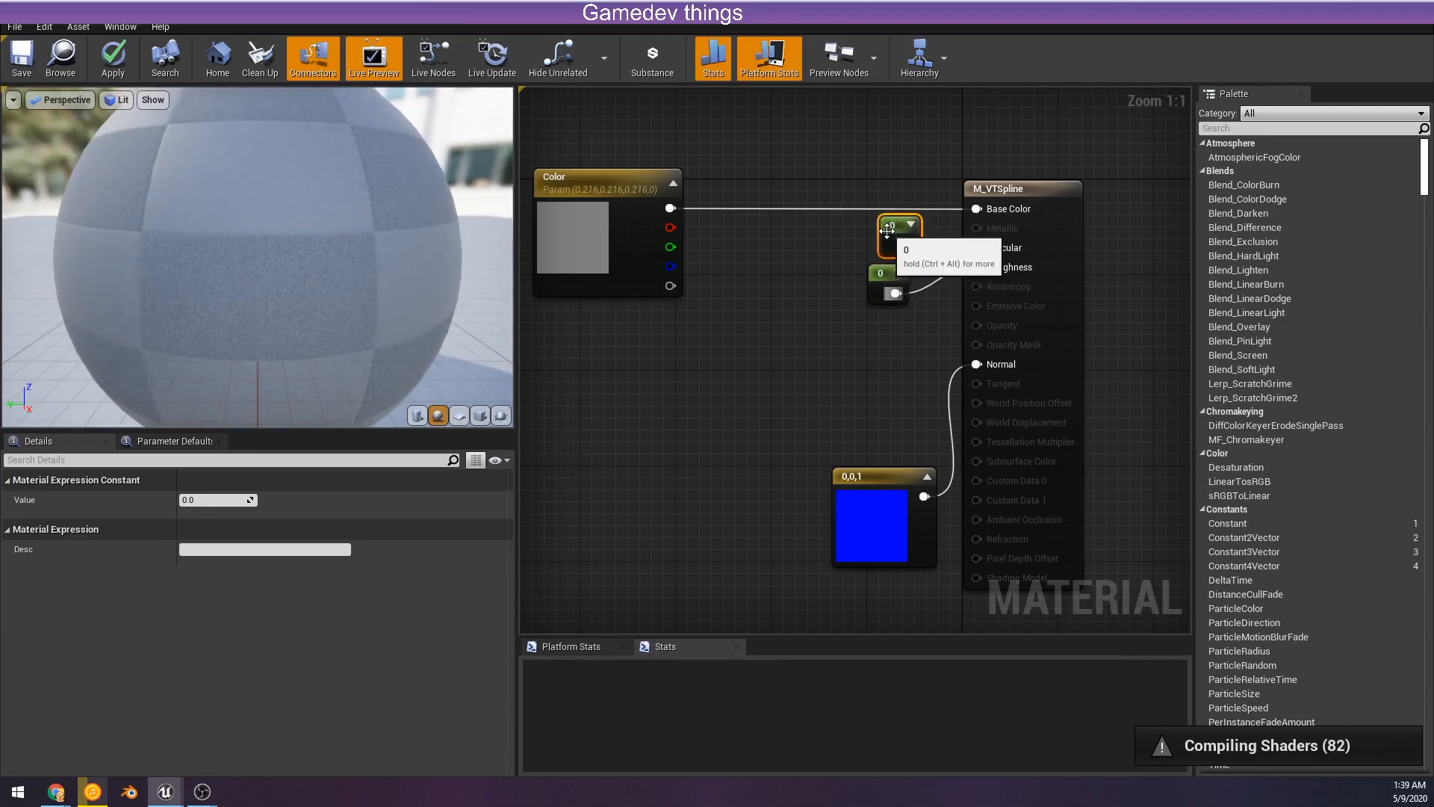
- Set the Specular and Roughness constants both to 0.5
left_click(209, 499)
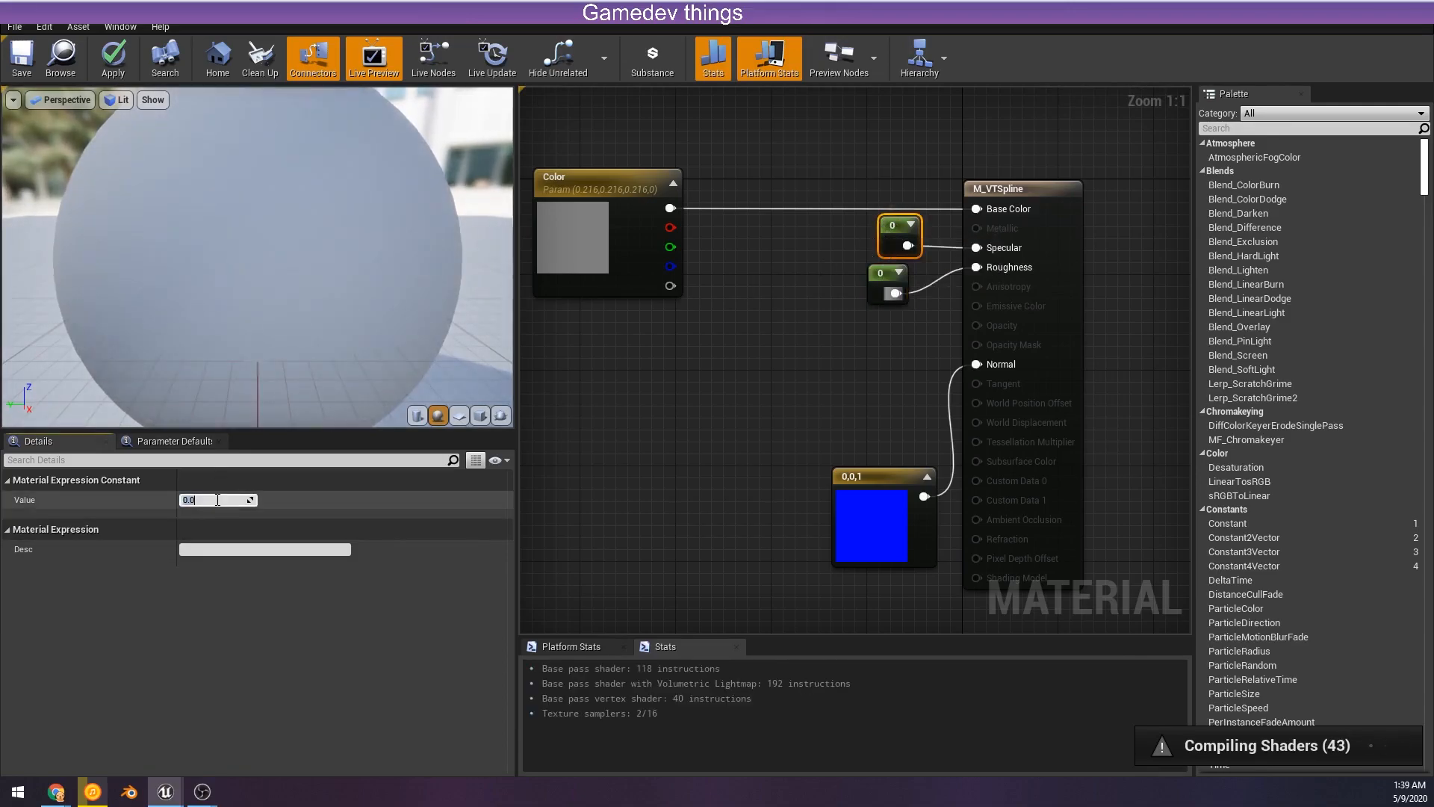
type("0.5")
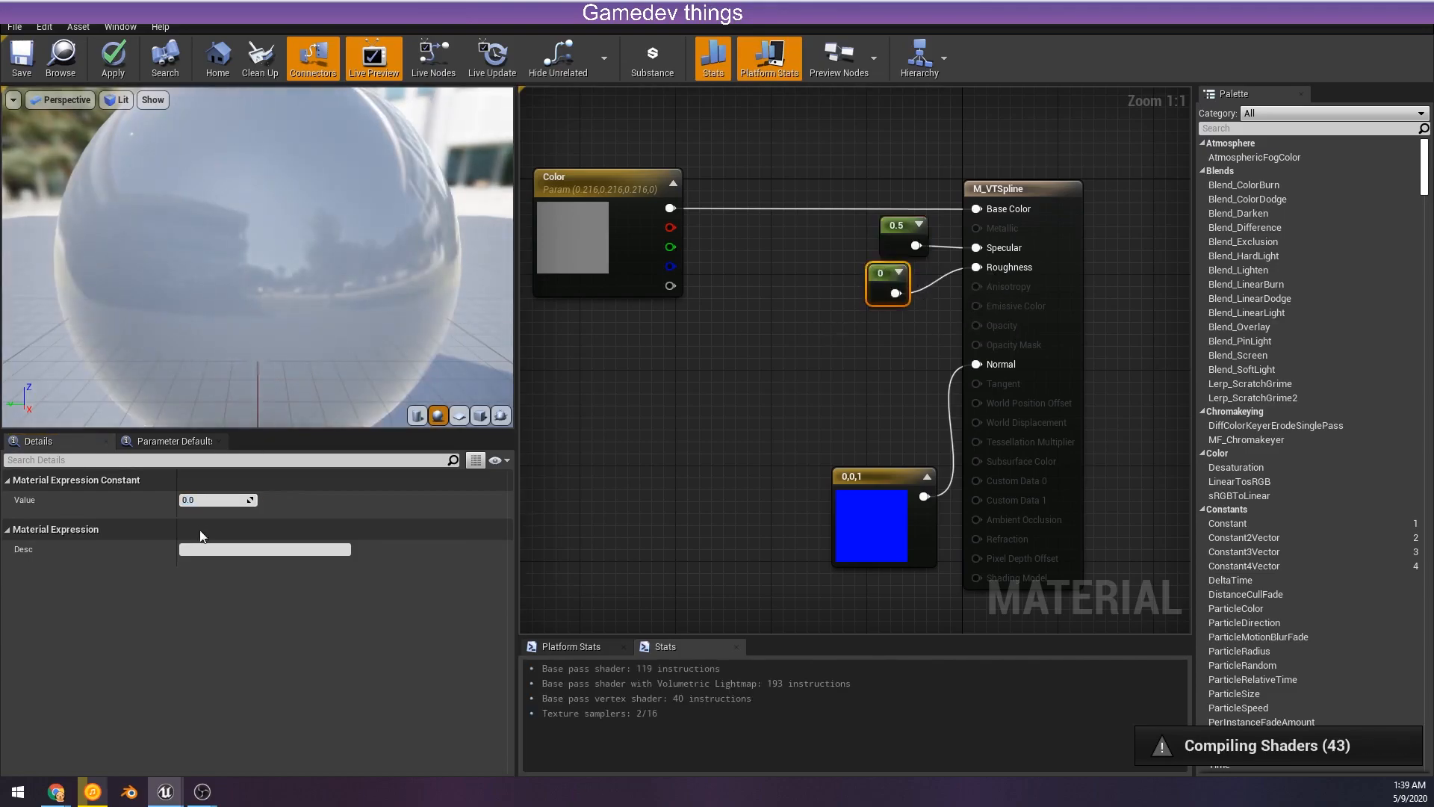
left_click(212, 499)
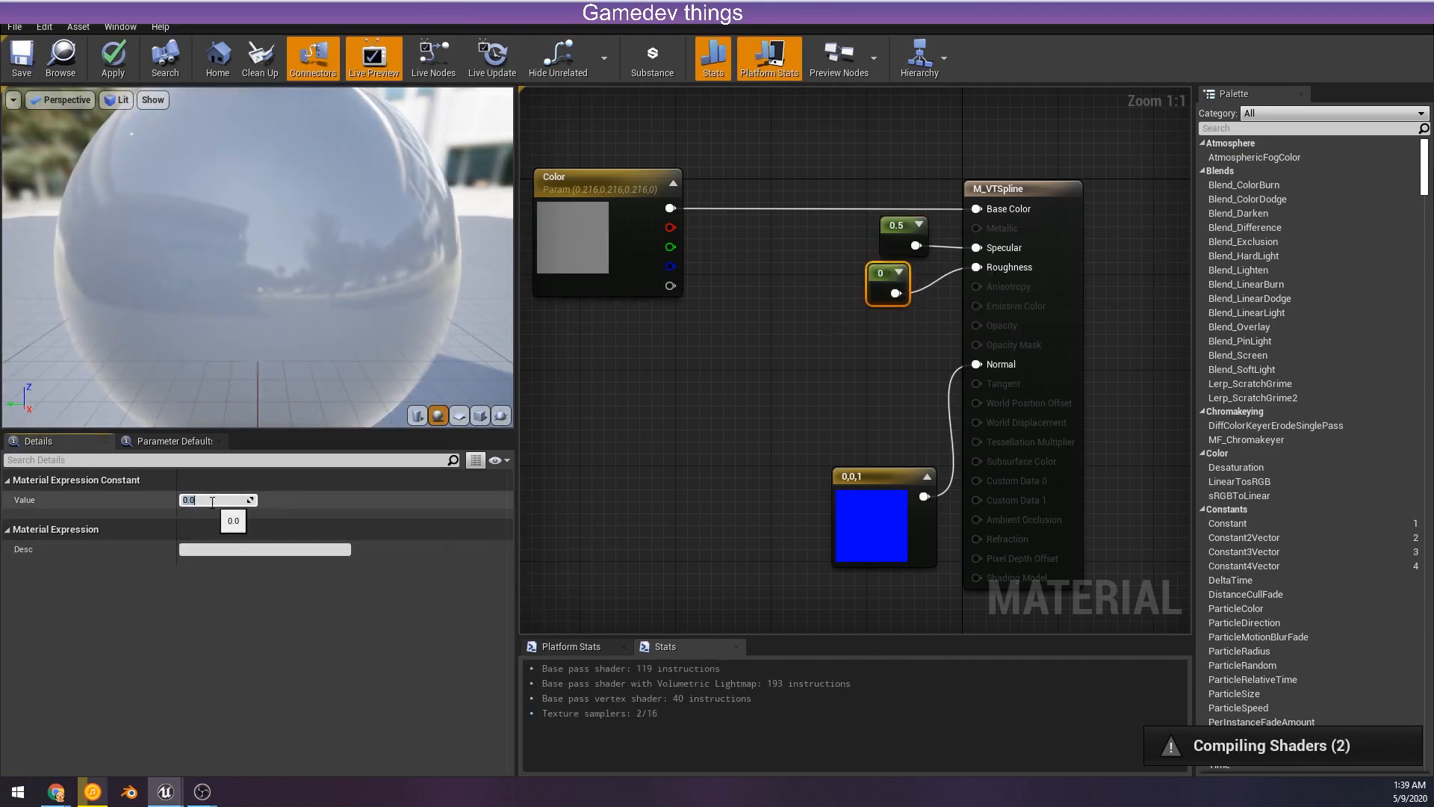
type("0.5")
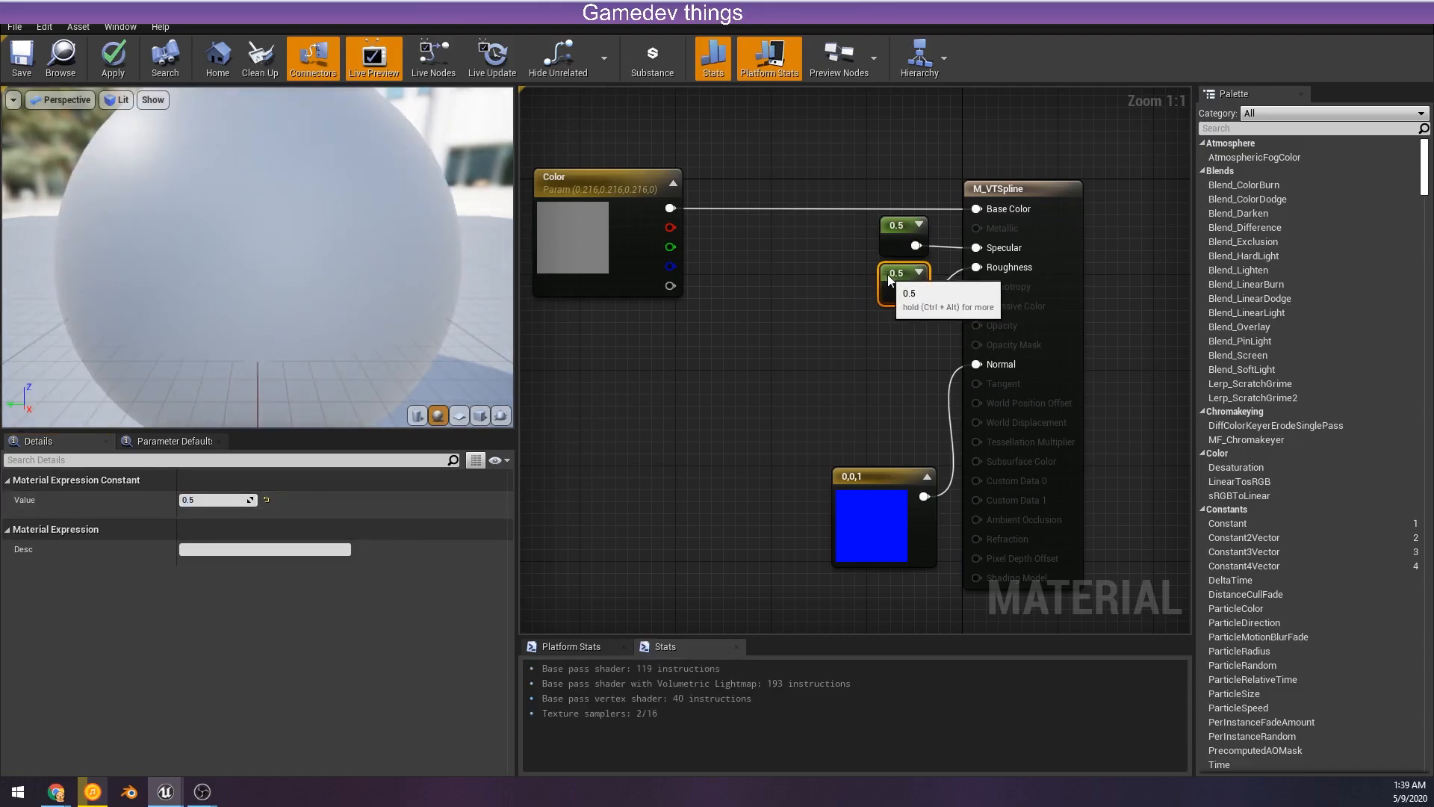
- Convert the roughness constant to a scalar parameter named Roughness
right_click(895, 272)
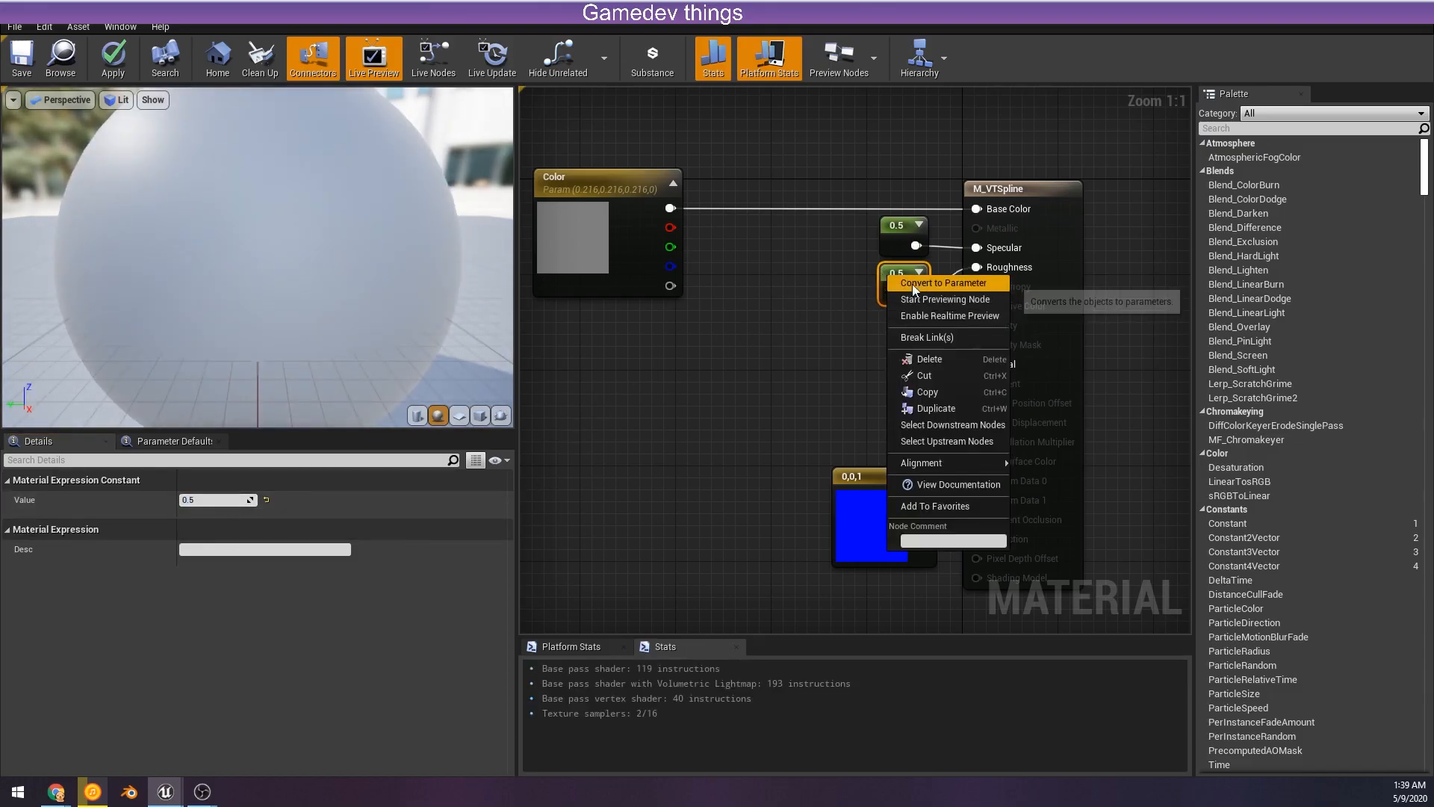
left_click(941, 283)
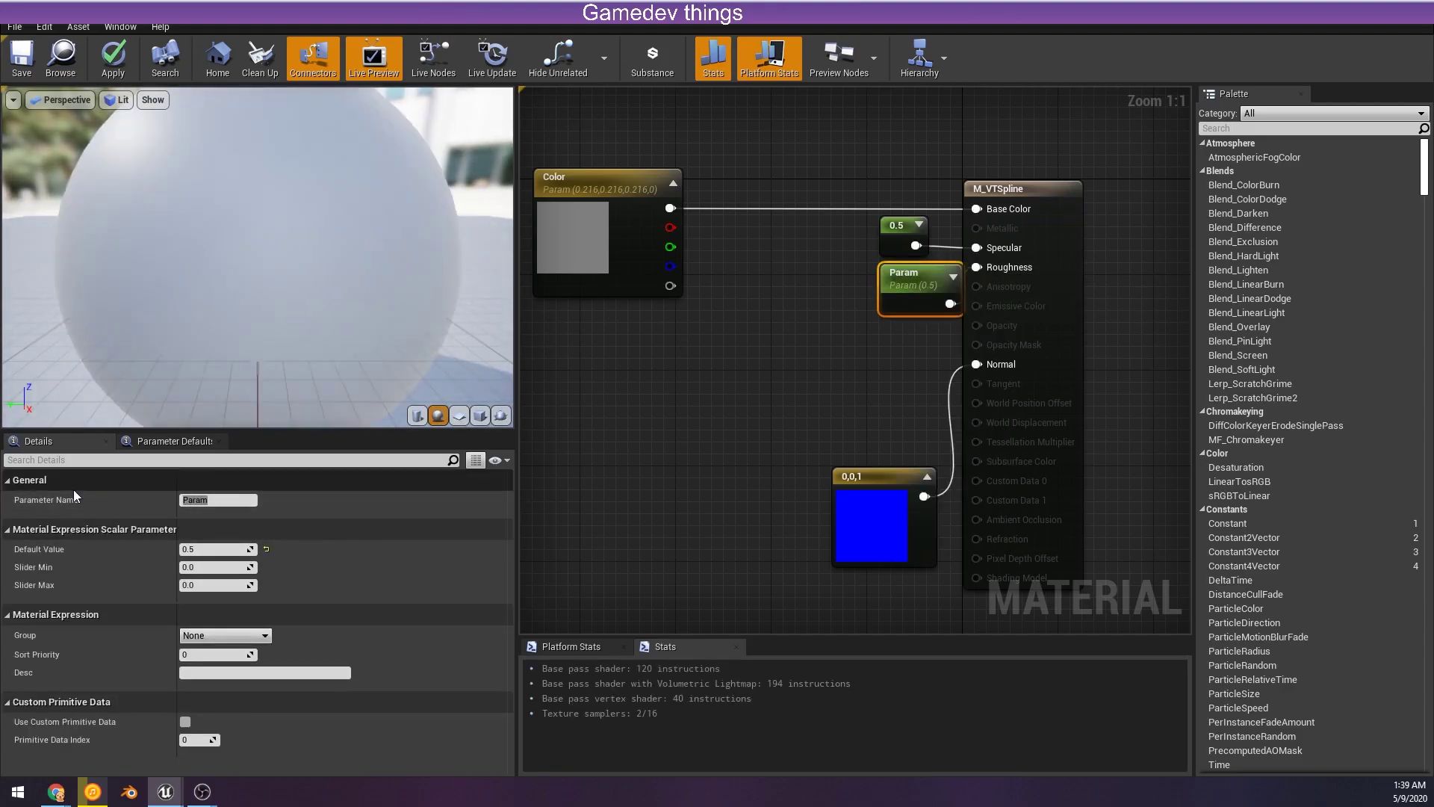
left_click(218, 499)
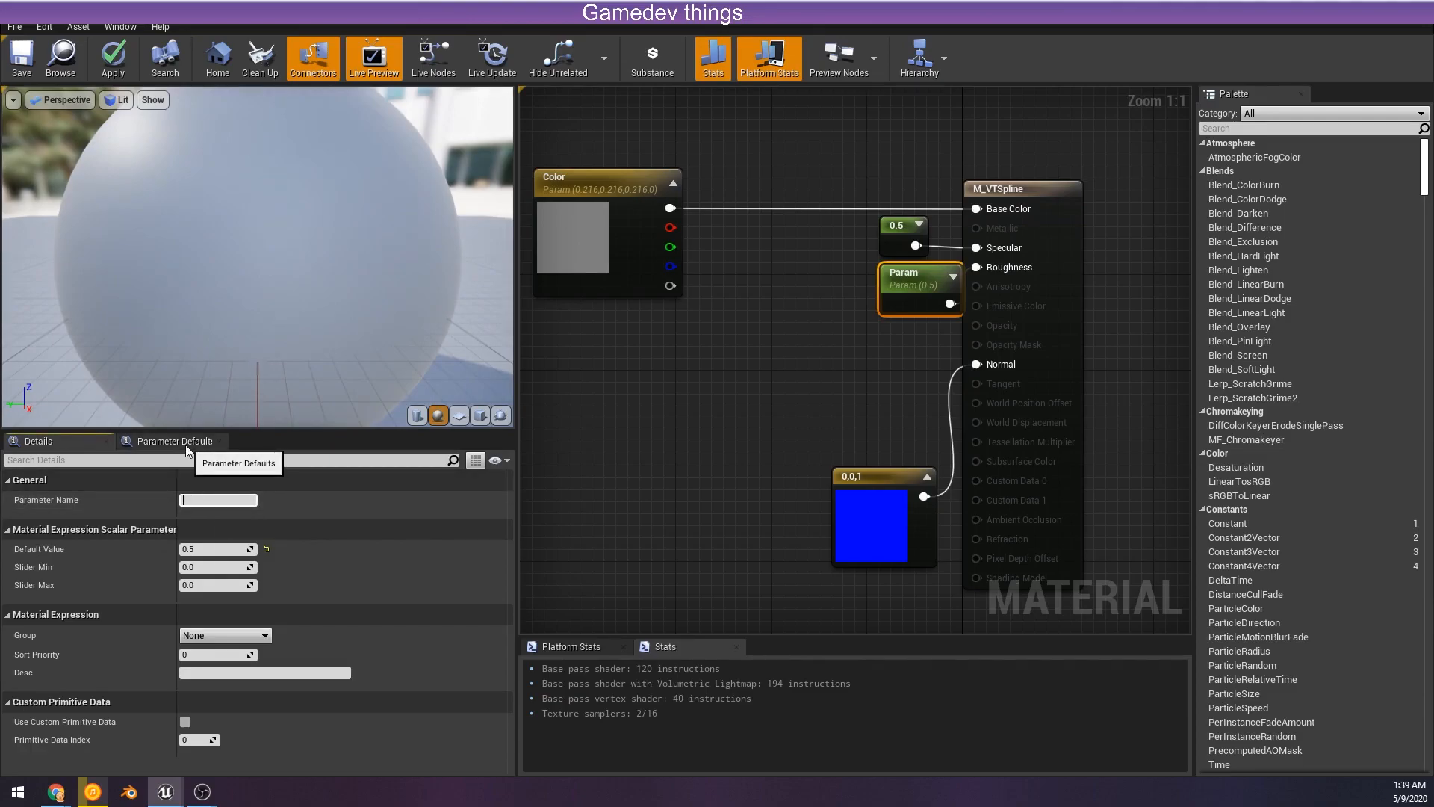
type("Rougg")
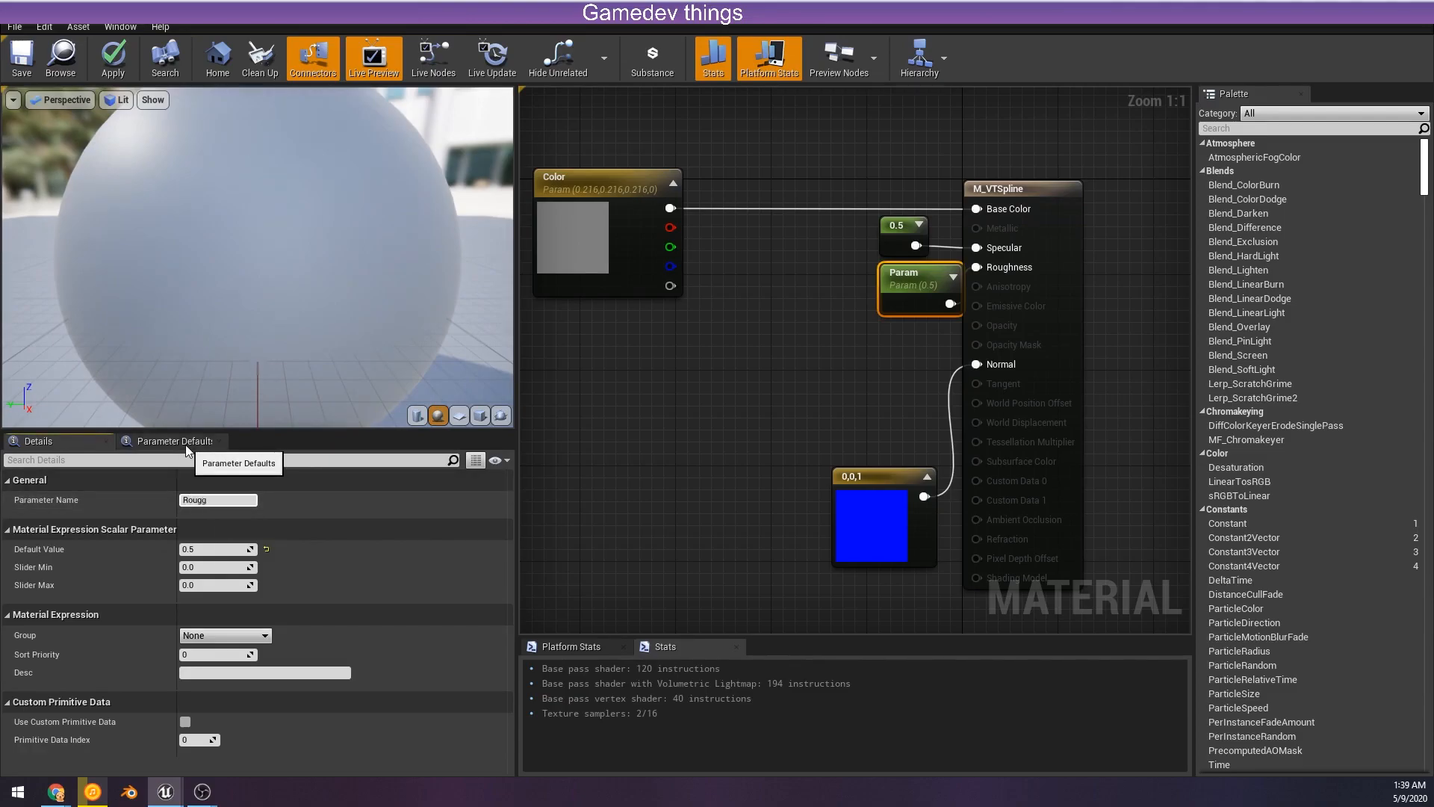
type("Roughness")
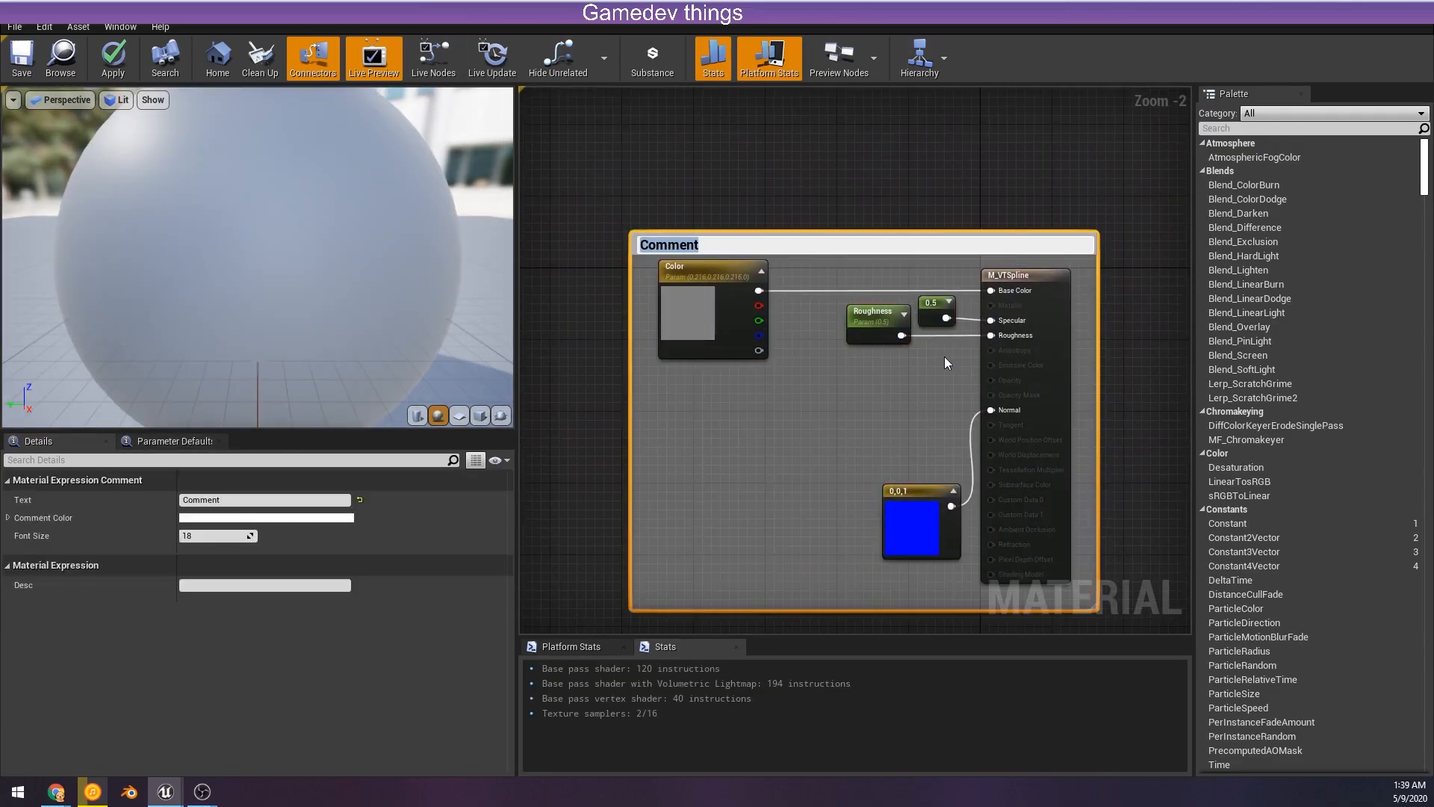
- Title the comment box 'Simple VT' setup around the material nodes
type("Simple Setup")
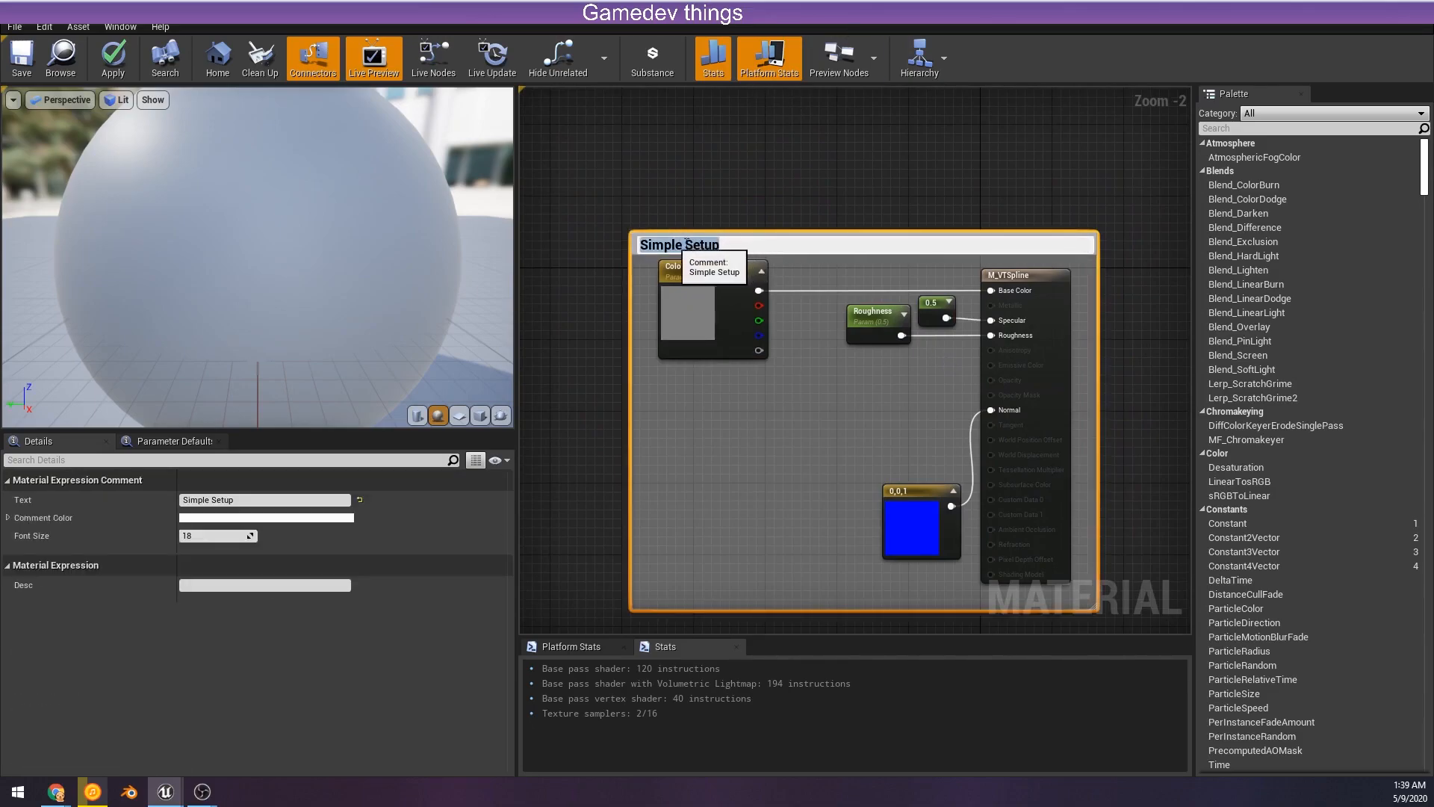
type("VT")
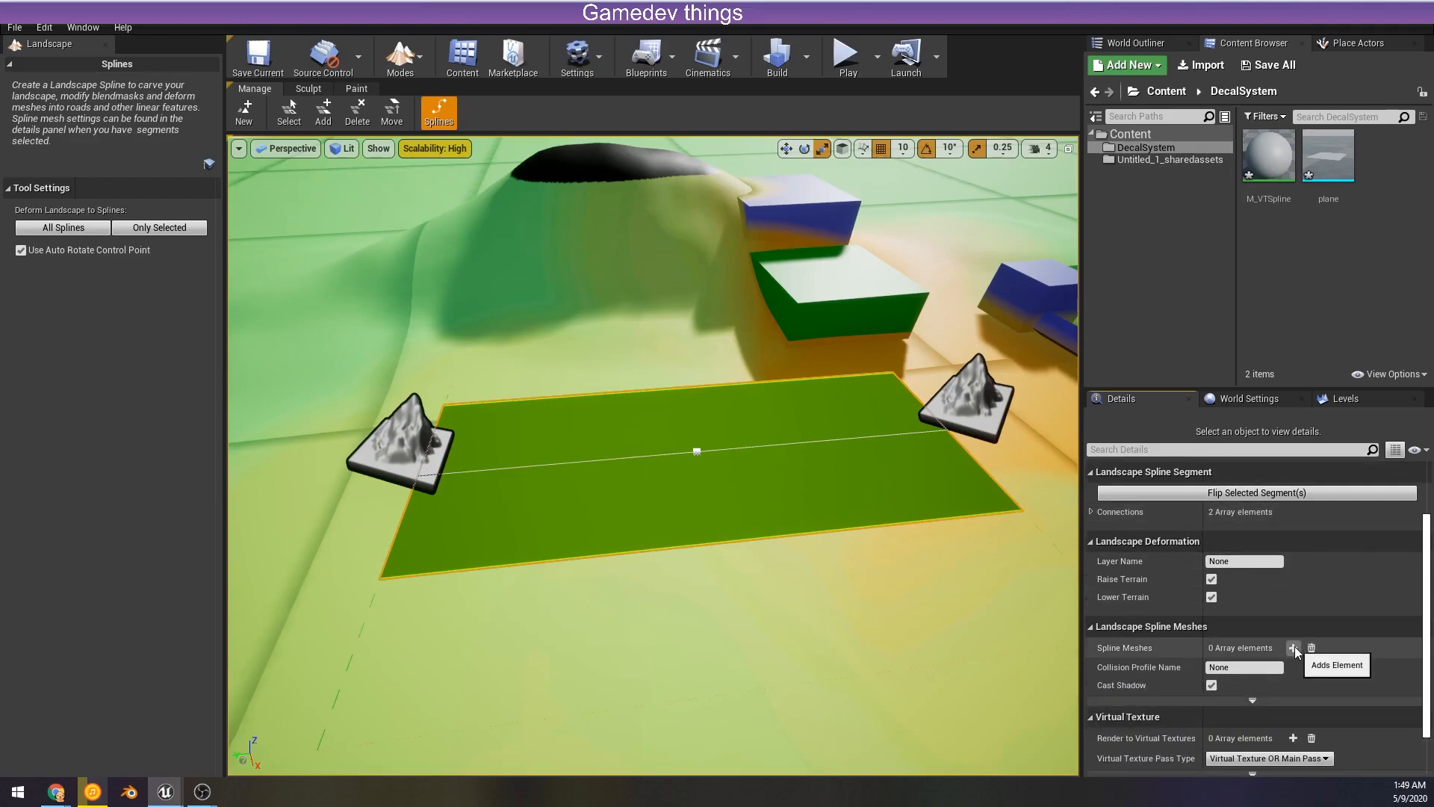
- Add a spline mesh entry using the plane asset along the landscape spline
left_click(1294, 647)
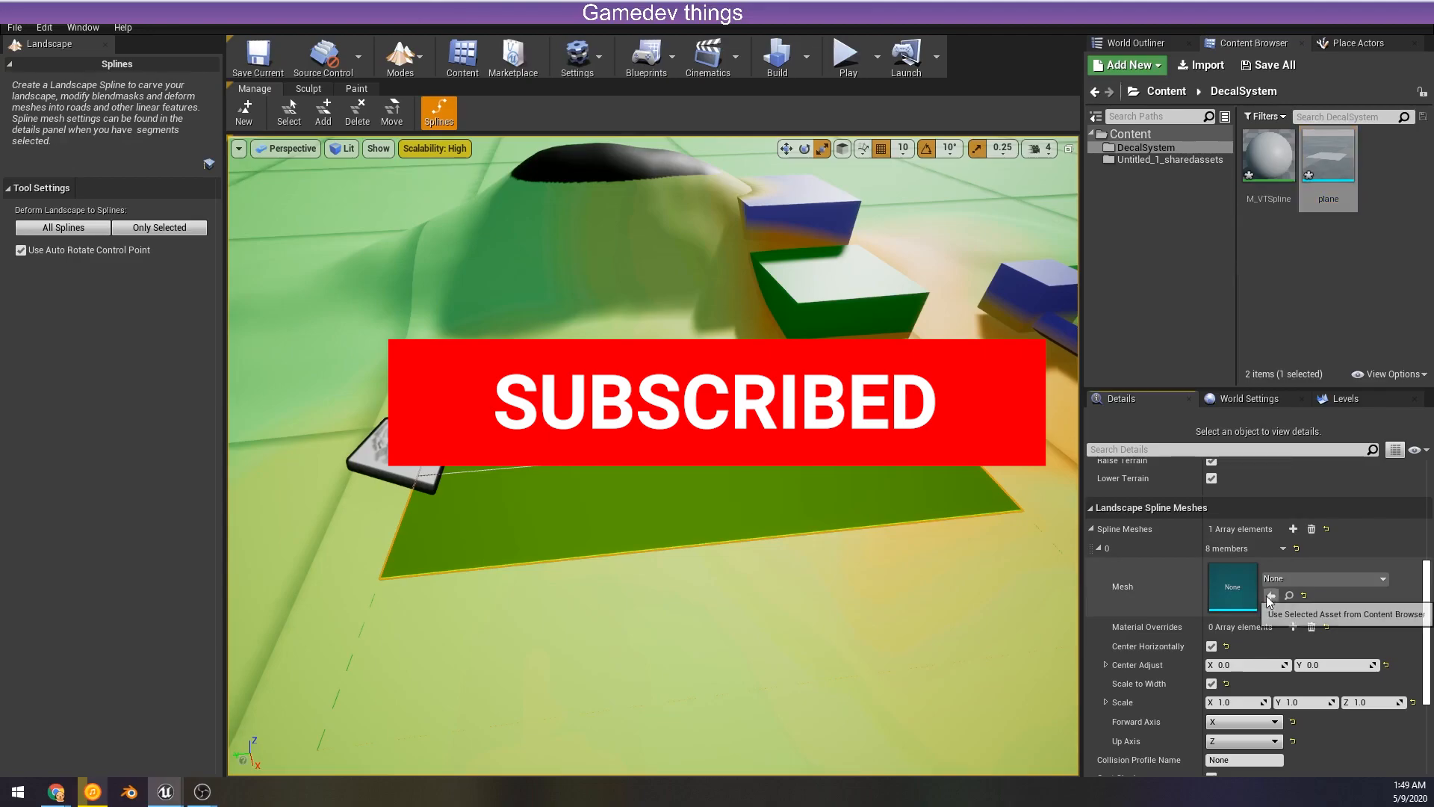
left_click(1269, 595)
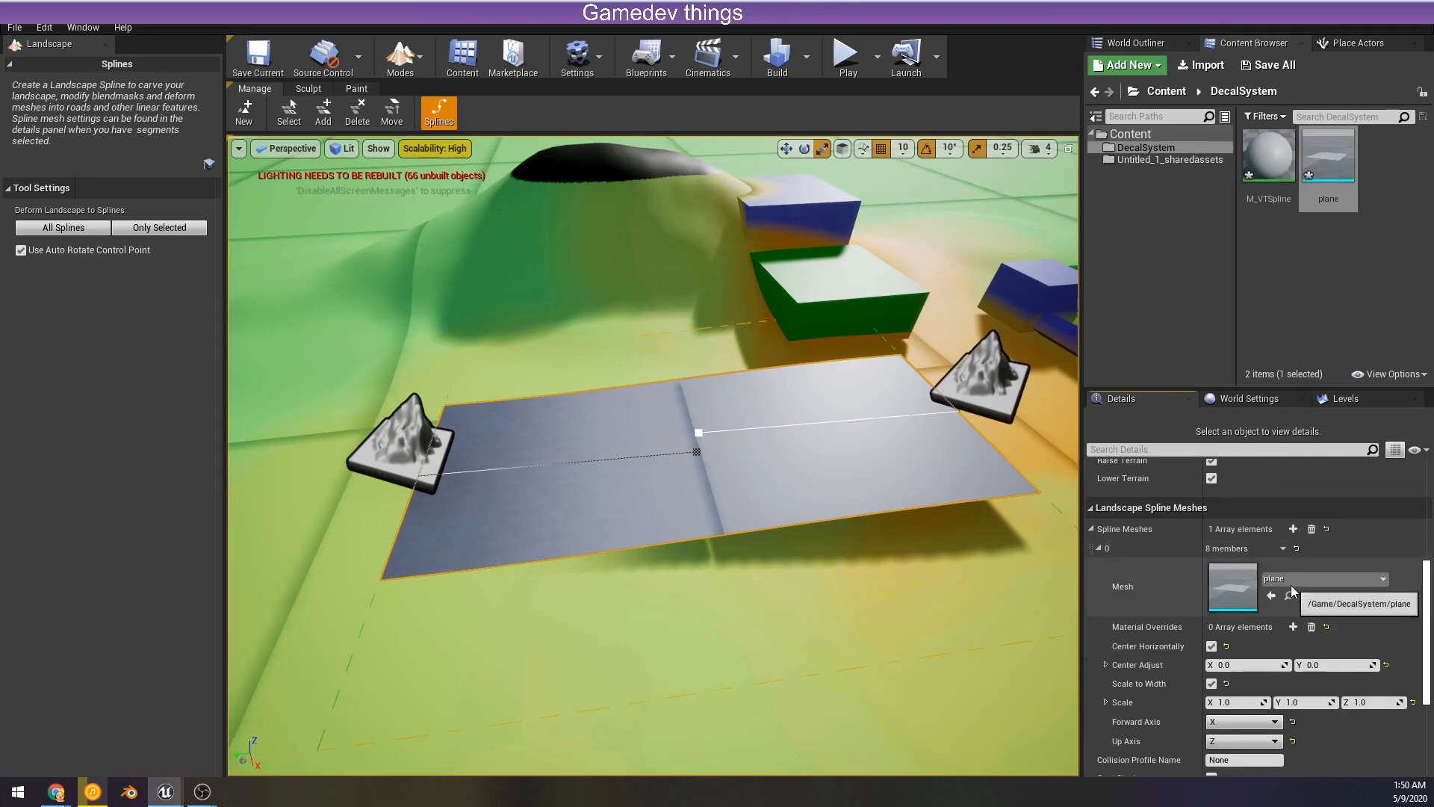
scroll("down", 3)
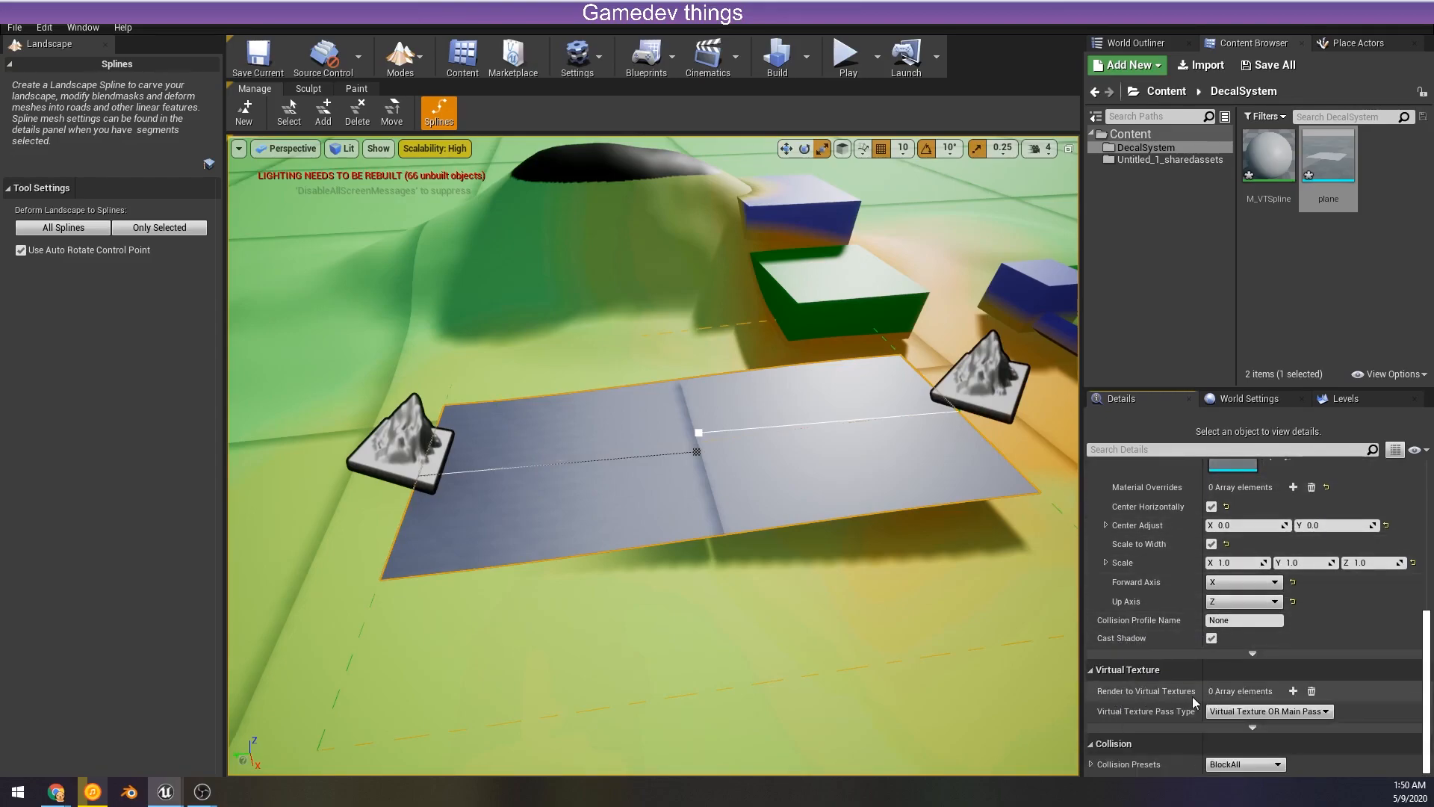
mouse_move(1108, 708)
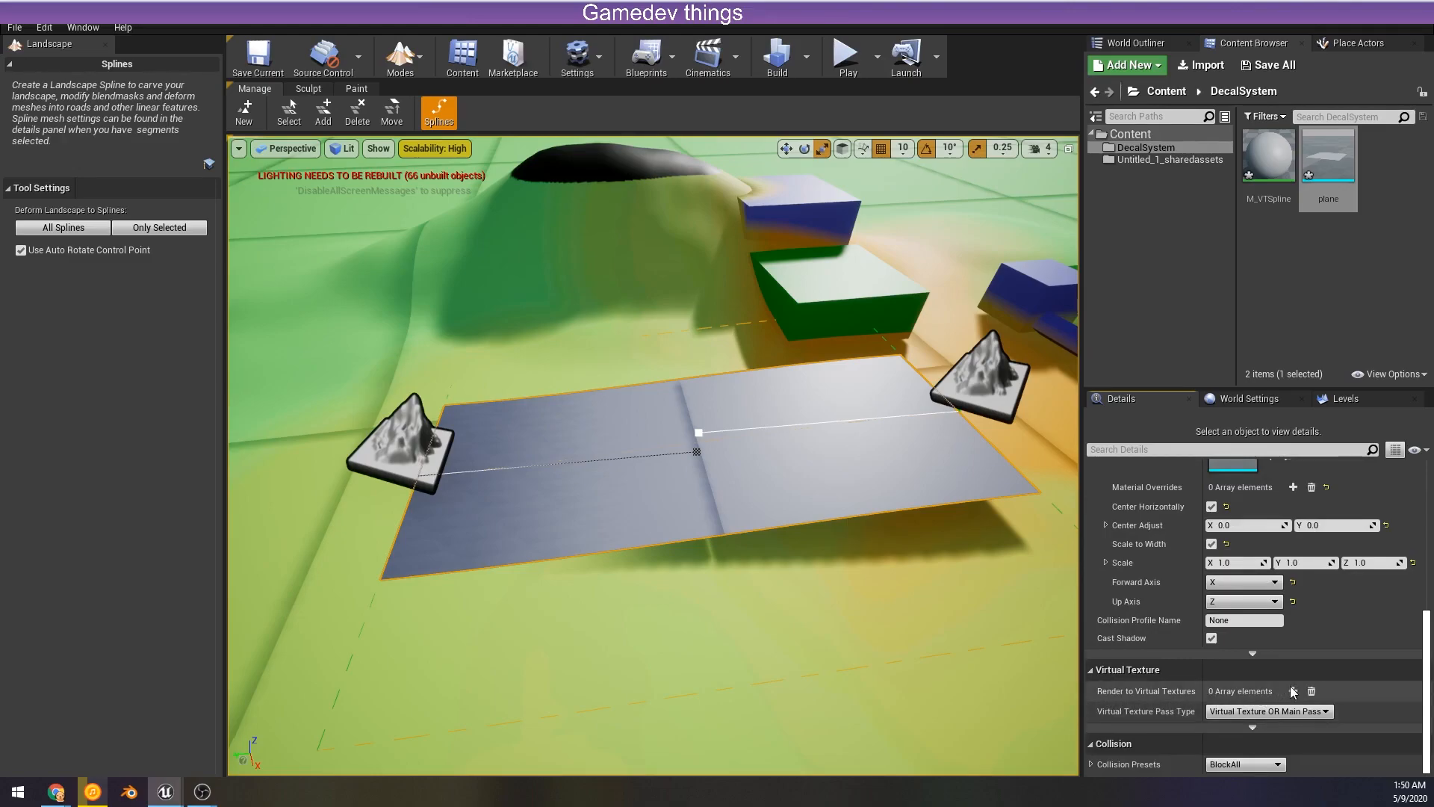
- Add RVT_Main as the Render to Virtual Textures target for the spline
left_click(1292, 690)
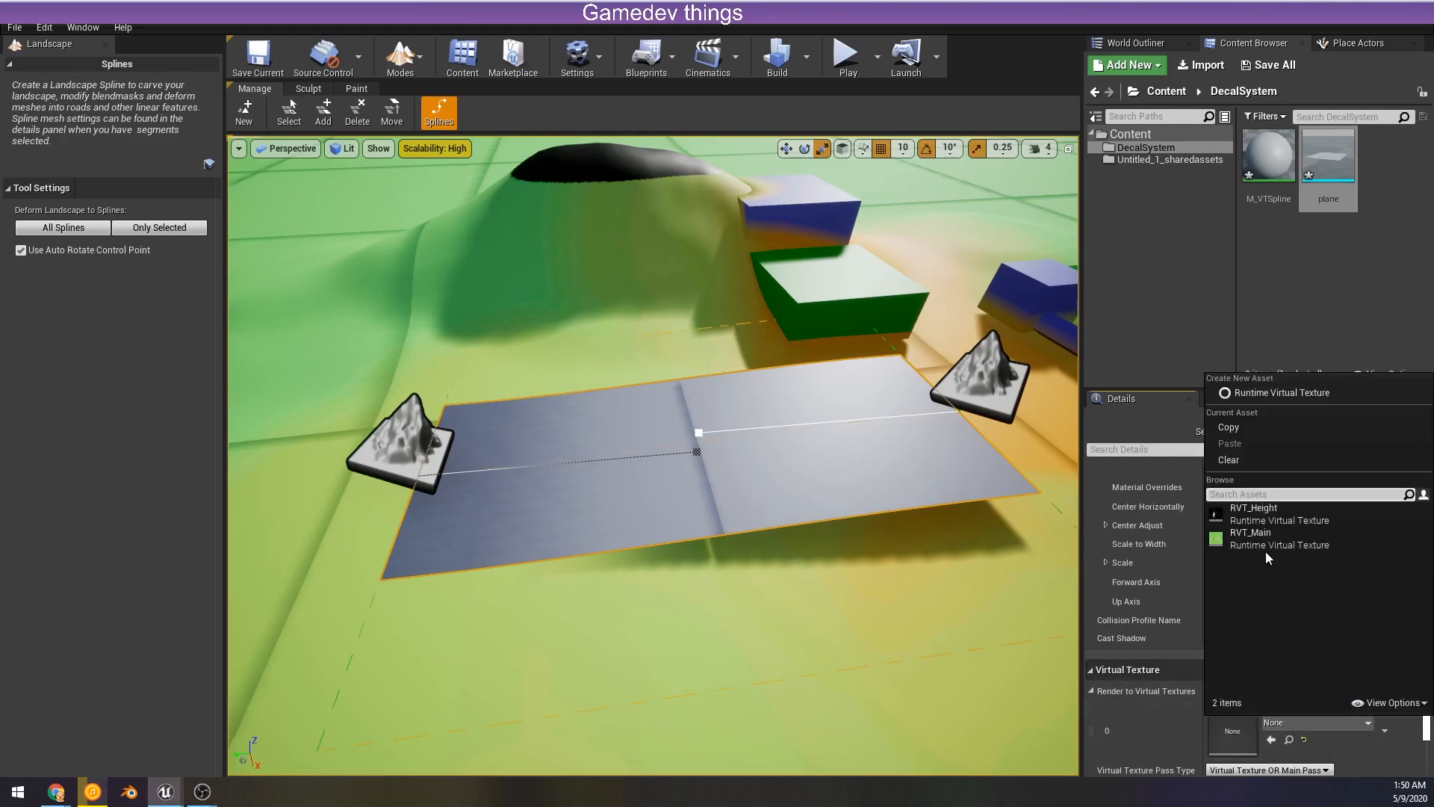
left_click(1250, 538)
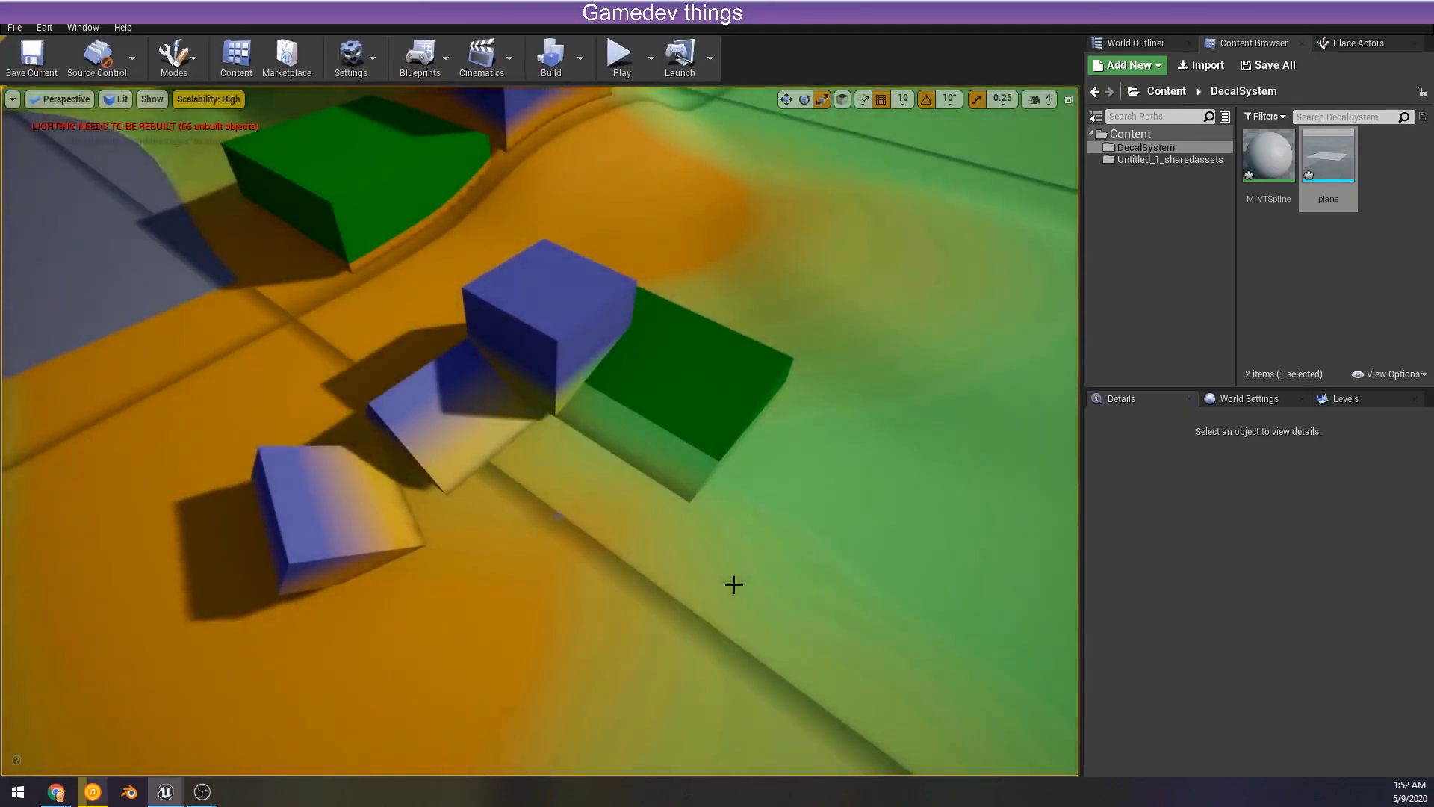
- Select the plane actor, add a virtual texture render target, and return to Content Browser
left_click(556, 519)
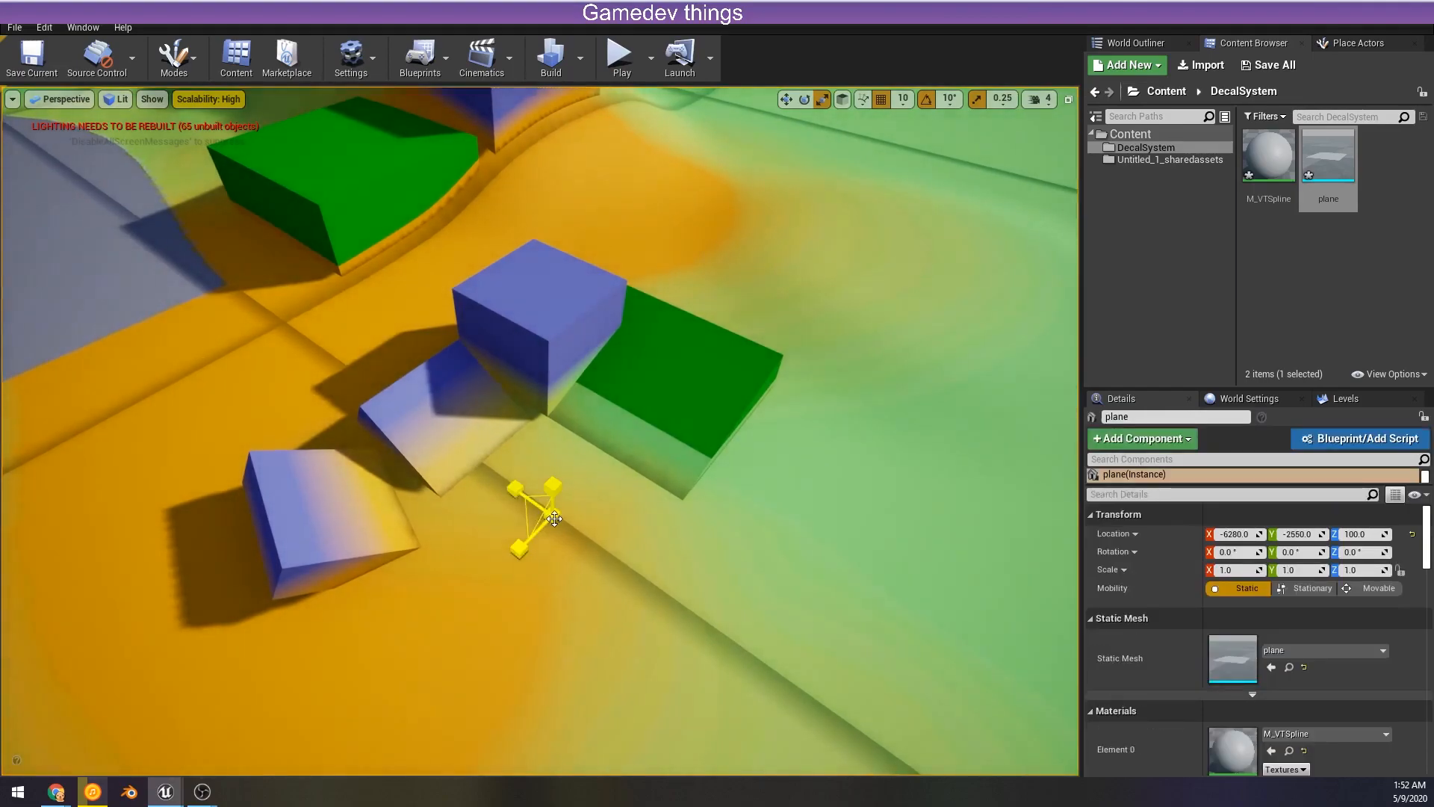
mouse_move(1347, 195)
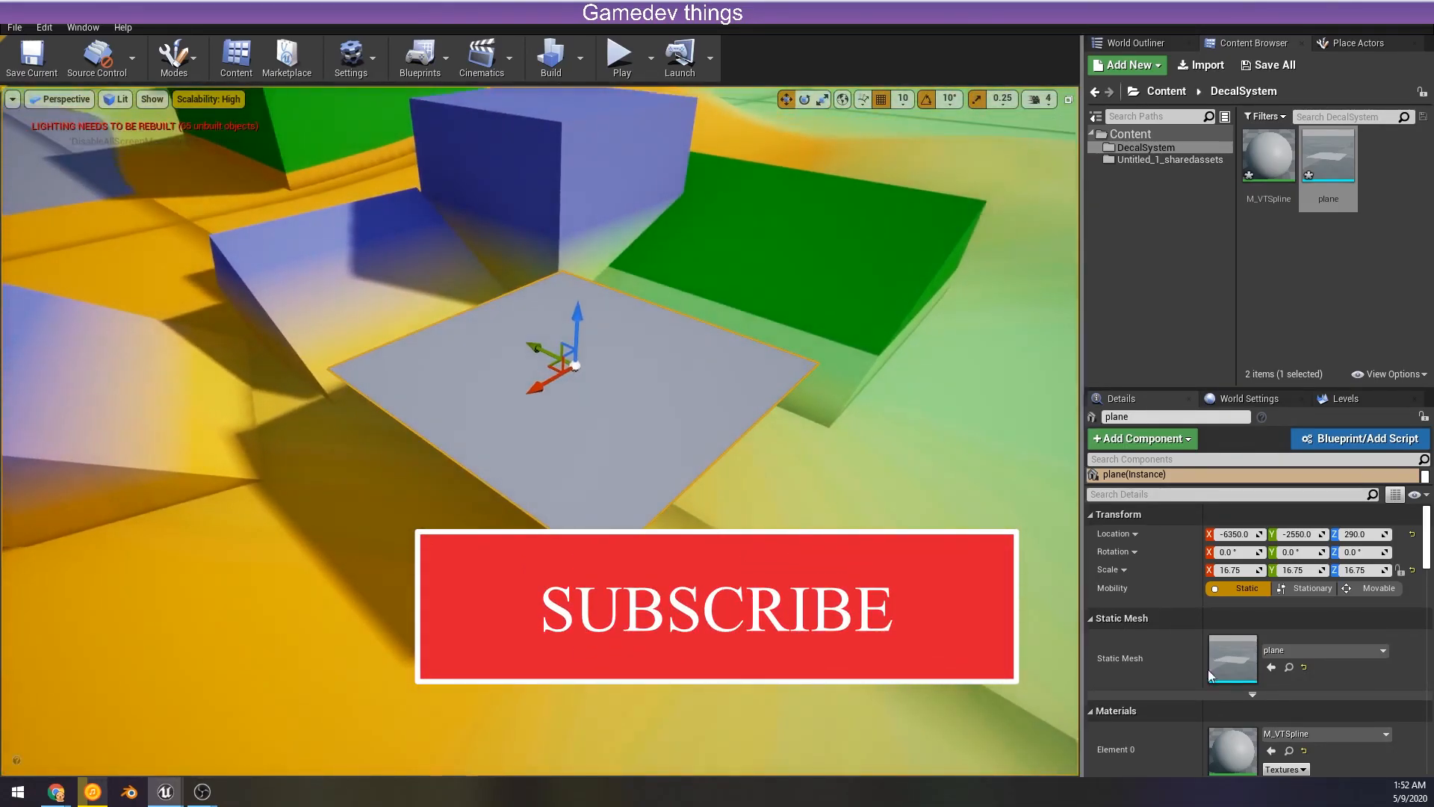
scroll("down", 3)
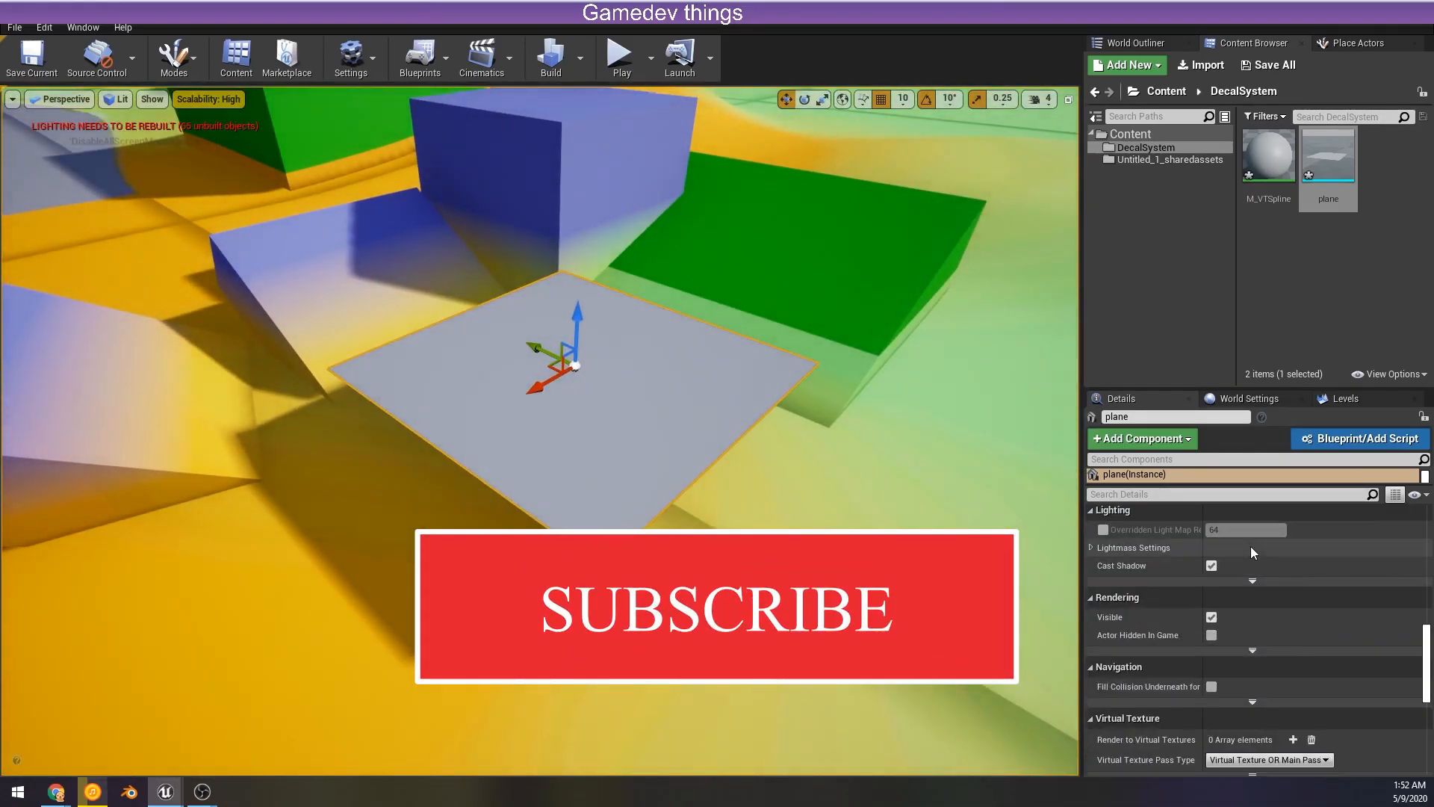
scroll("down", 3)
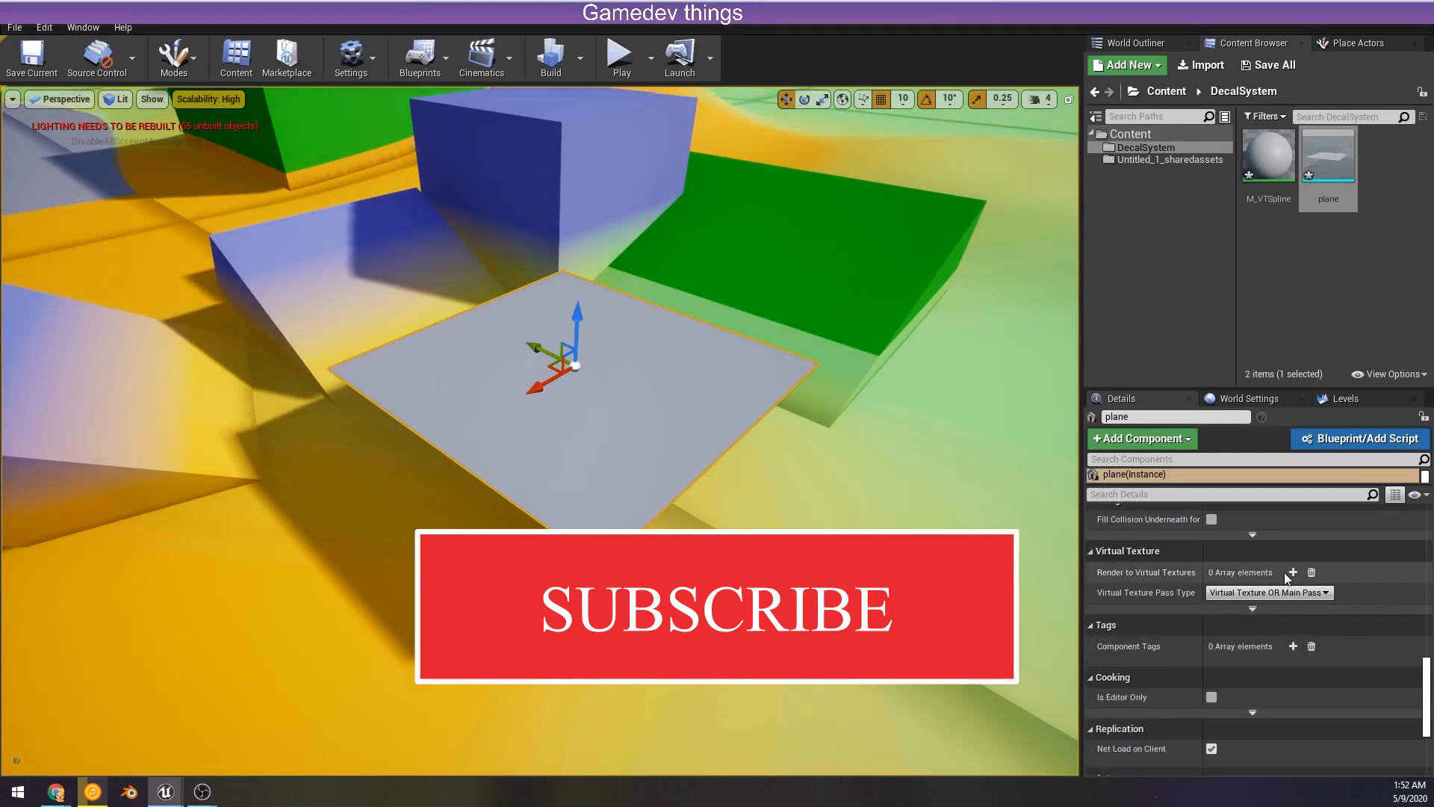
left_click(1292, 572)
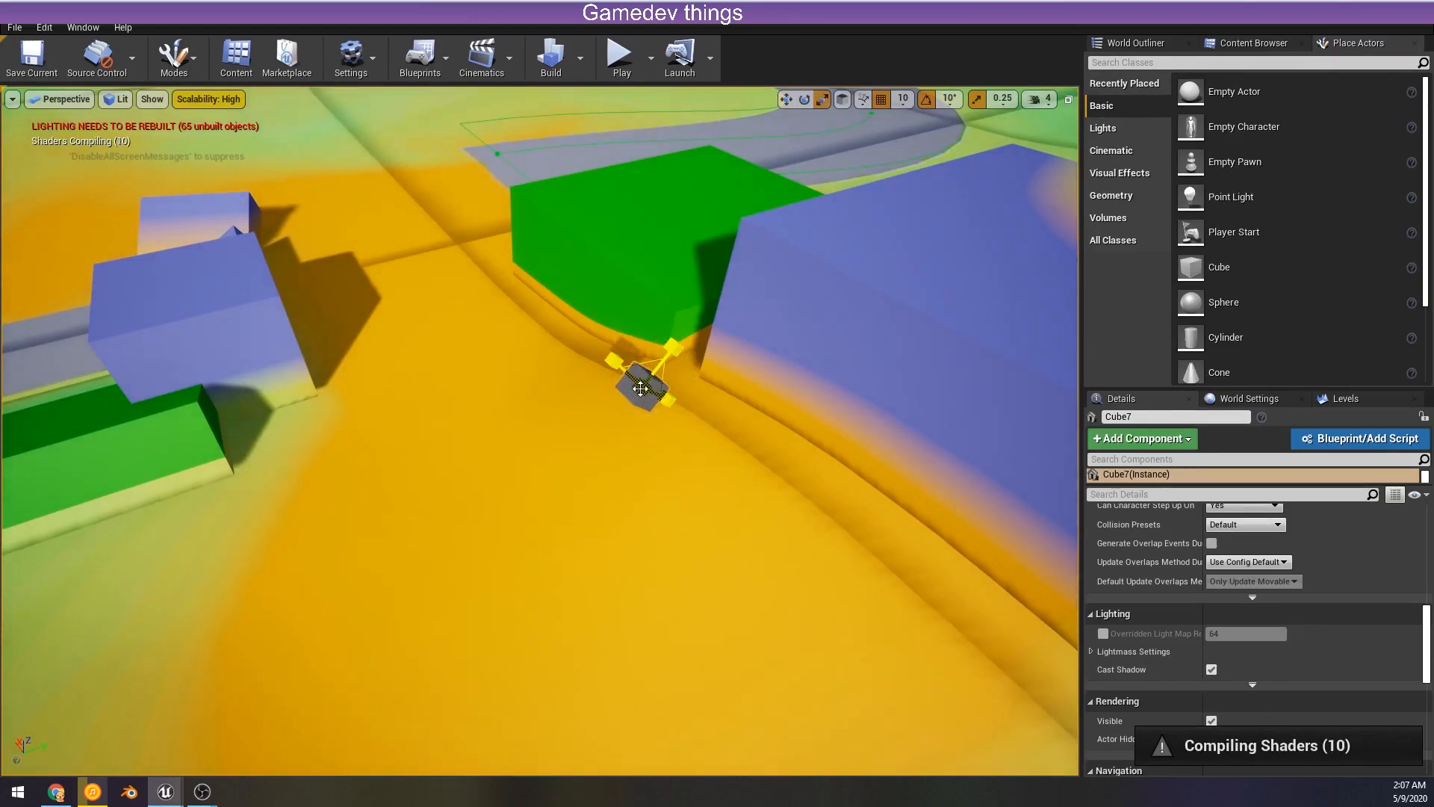
left_click(1253, 42)
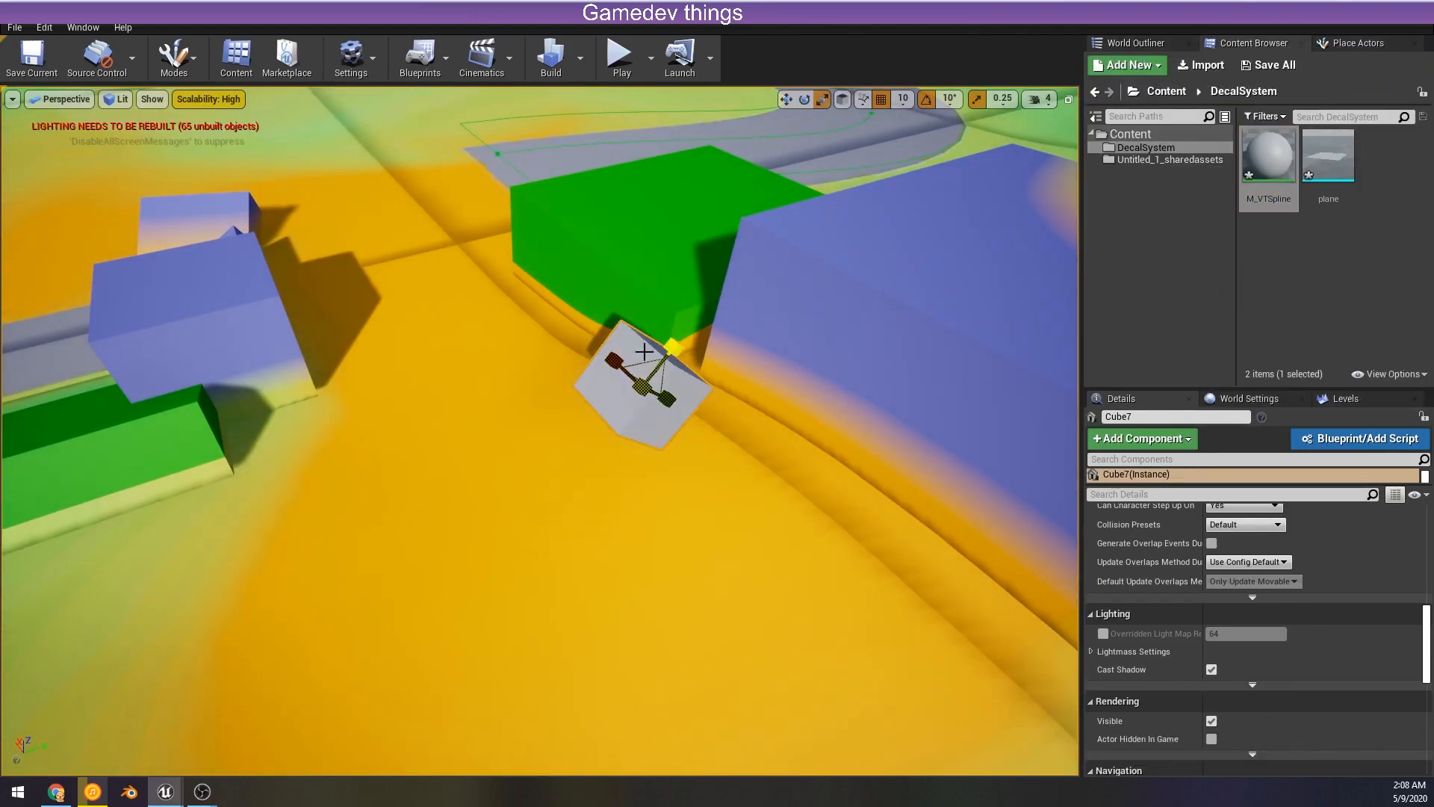